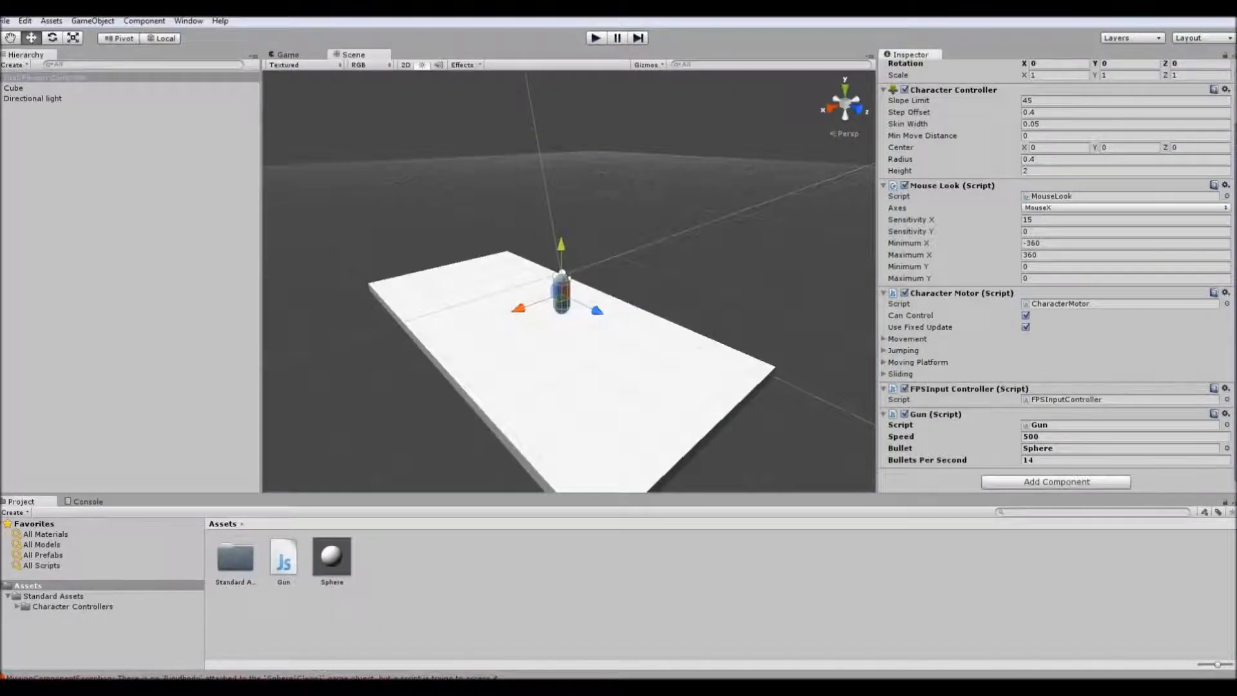
# Attach Shooting.js to the First Person Controller and enable its Prefab Shooting option.
pyautogui.click(283, 557)
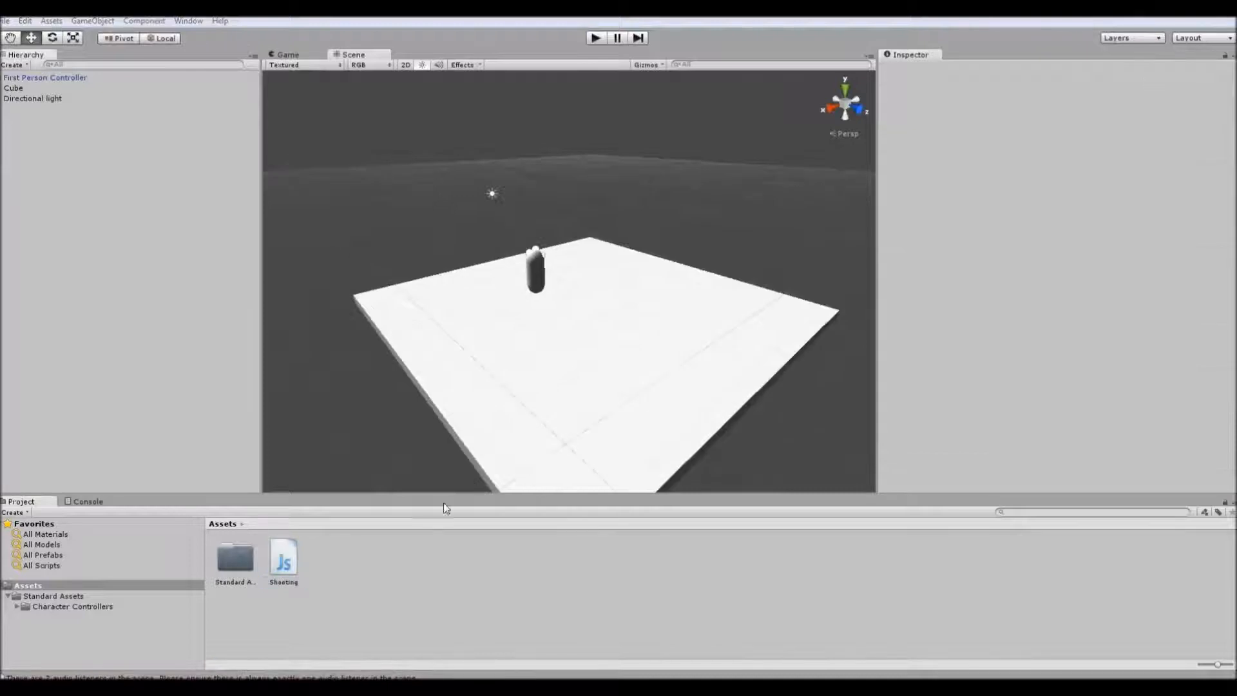
pyautogui.click(284, 556)
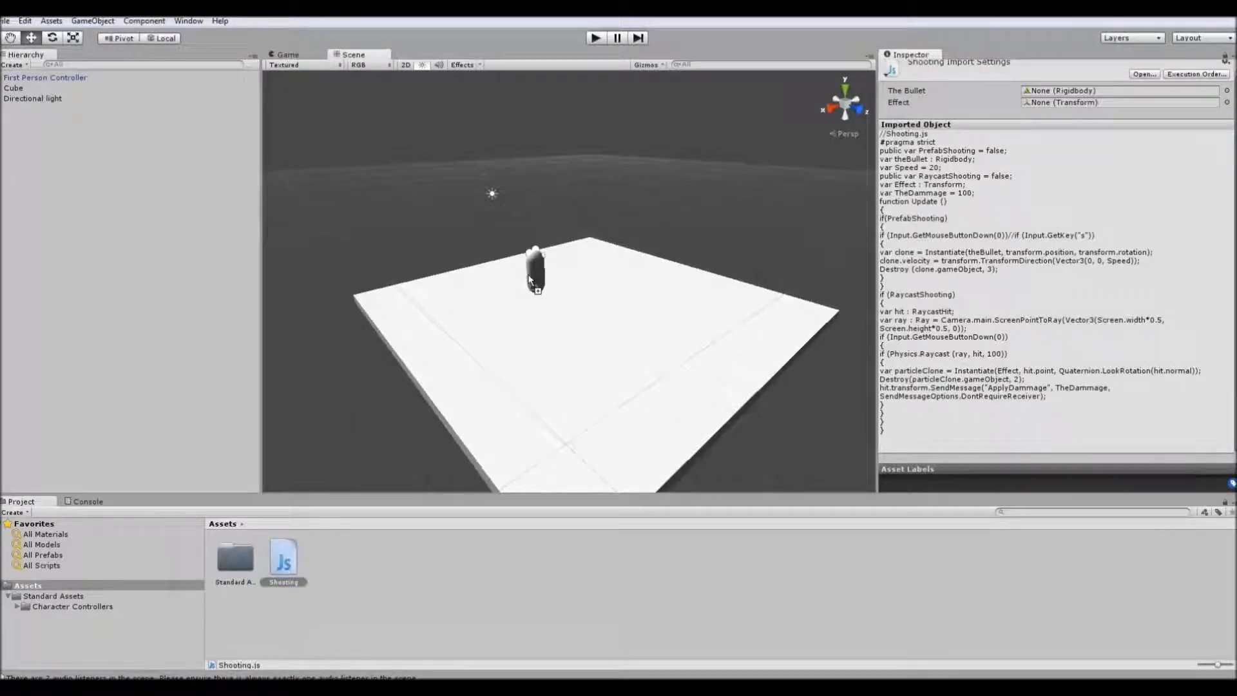
pyautogui.click(45, 77)
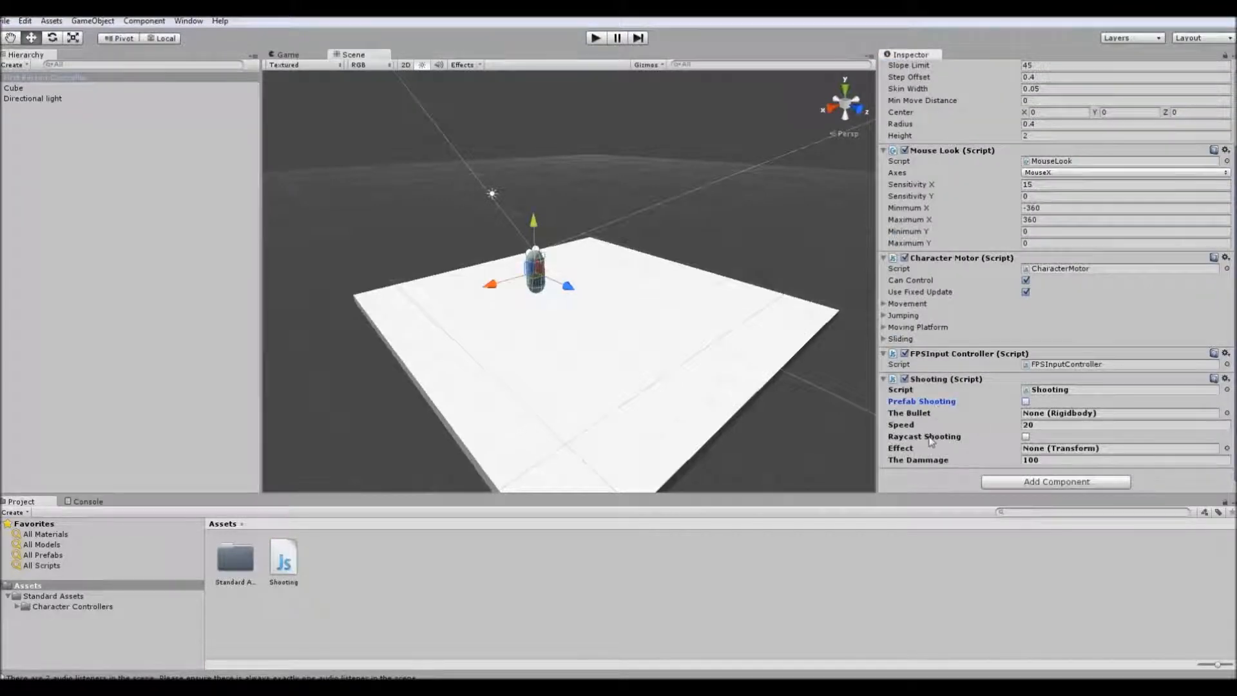
pyautogui.click(1124, 426)
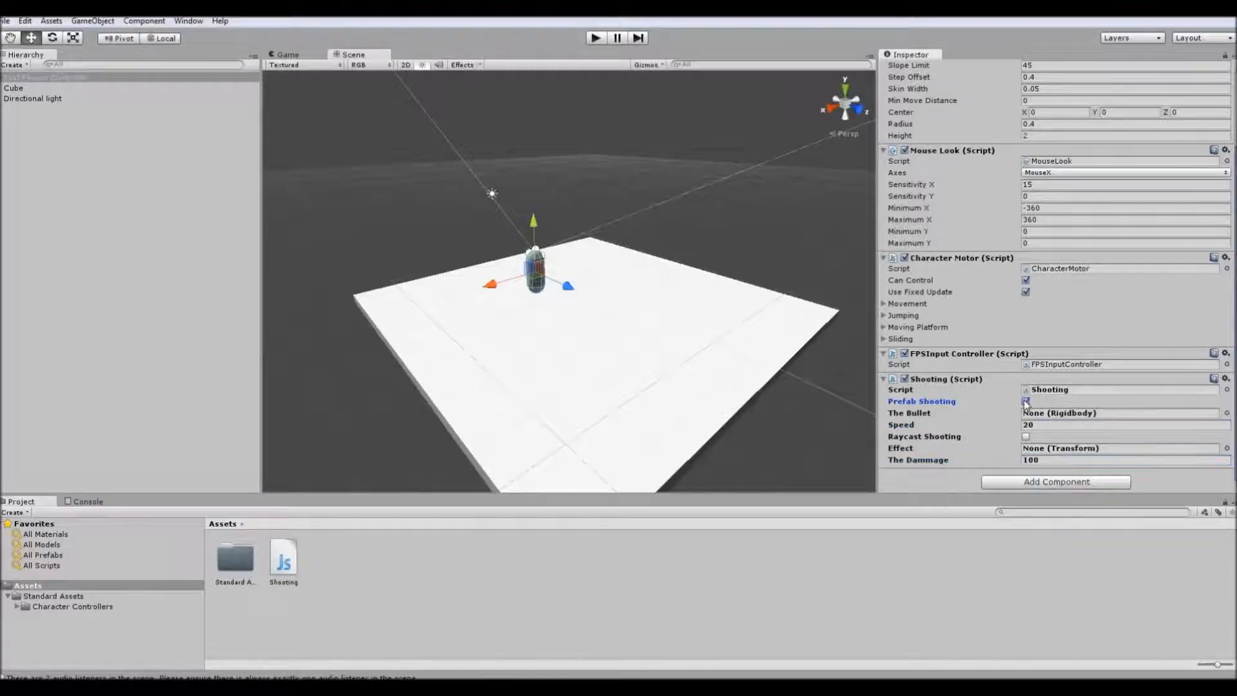
pyautogui.click(95, 21)
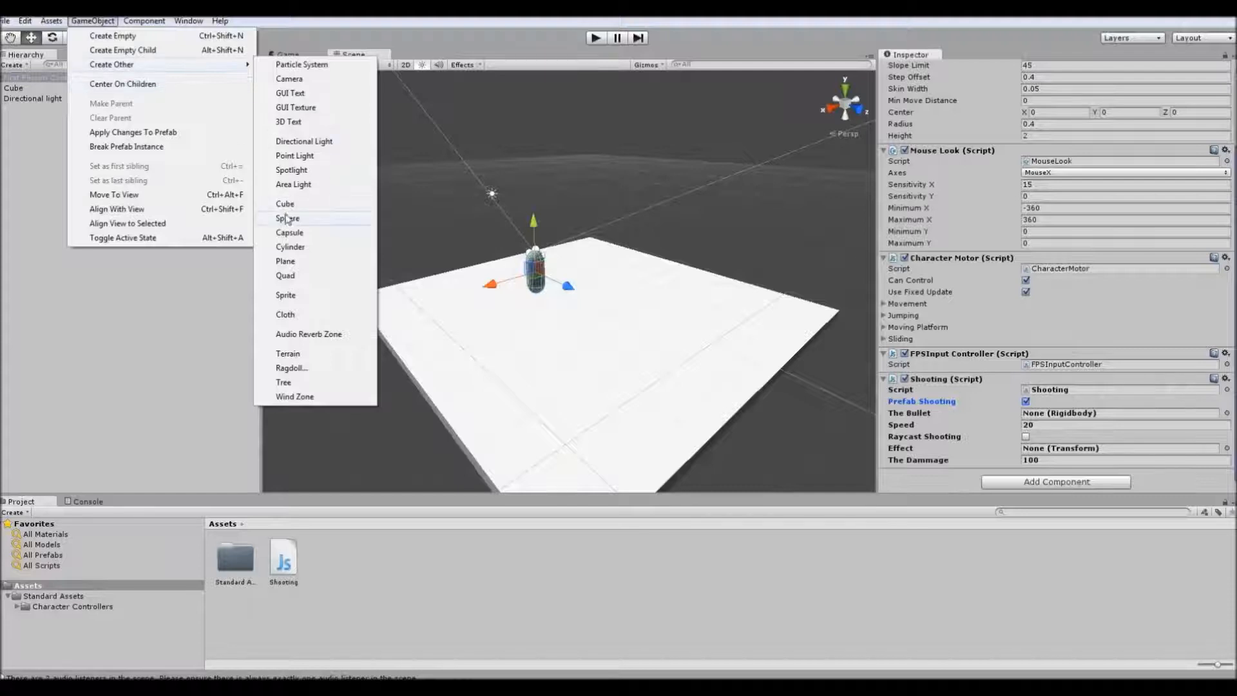
# Create a 0.5-scale Sphere with a Rigidbody, save it as a Sphere prefab and remove it from the scene.
pyautogui.click(286, 218)
pyautogui.write('0.5')
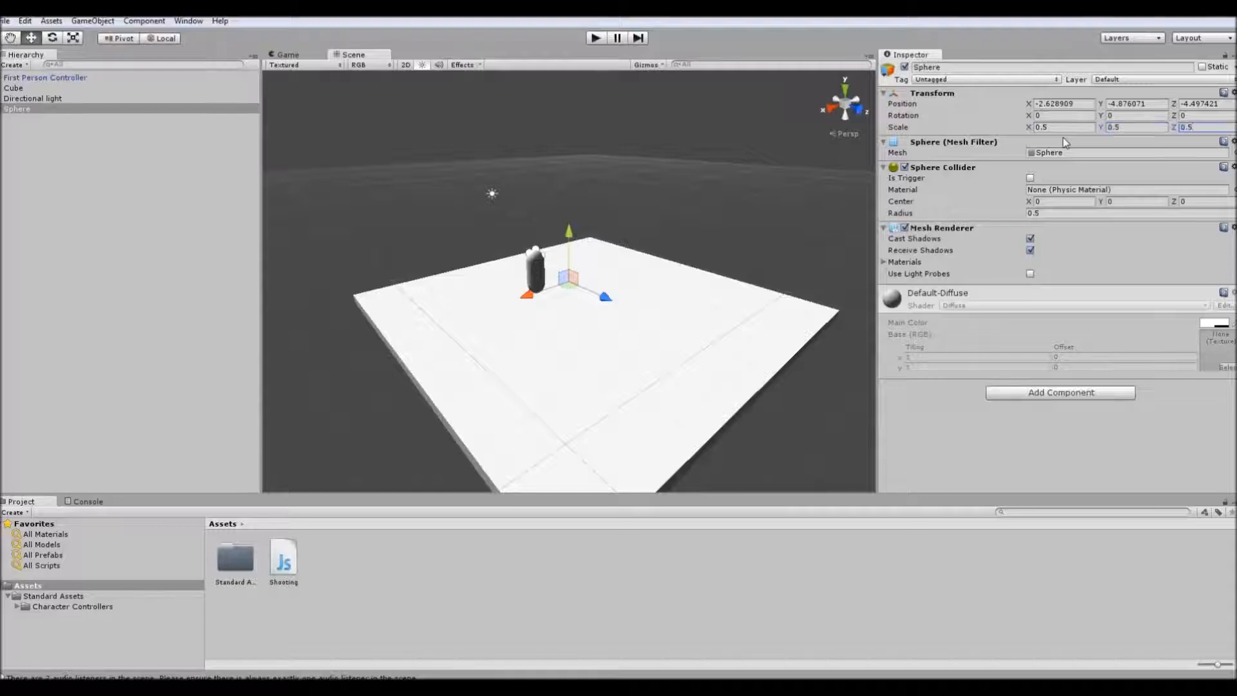
pyautogui.moveTo(160, 26)
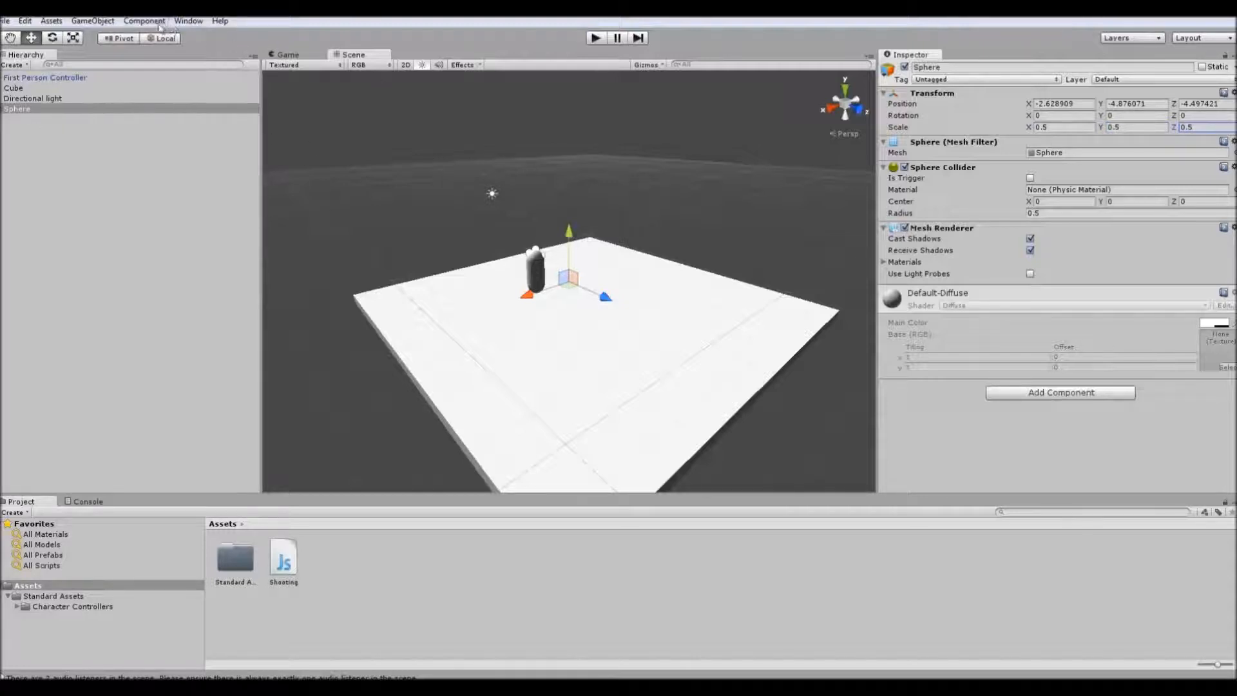
pyautogui.click(143, 21)
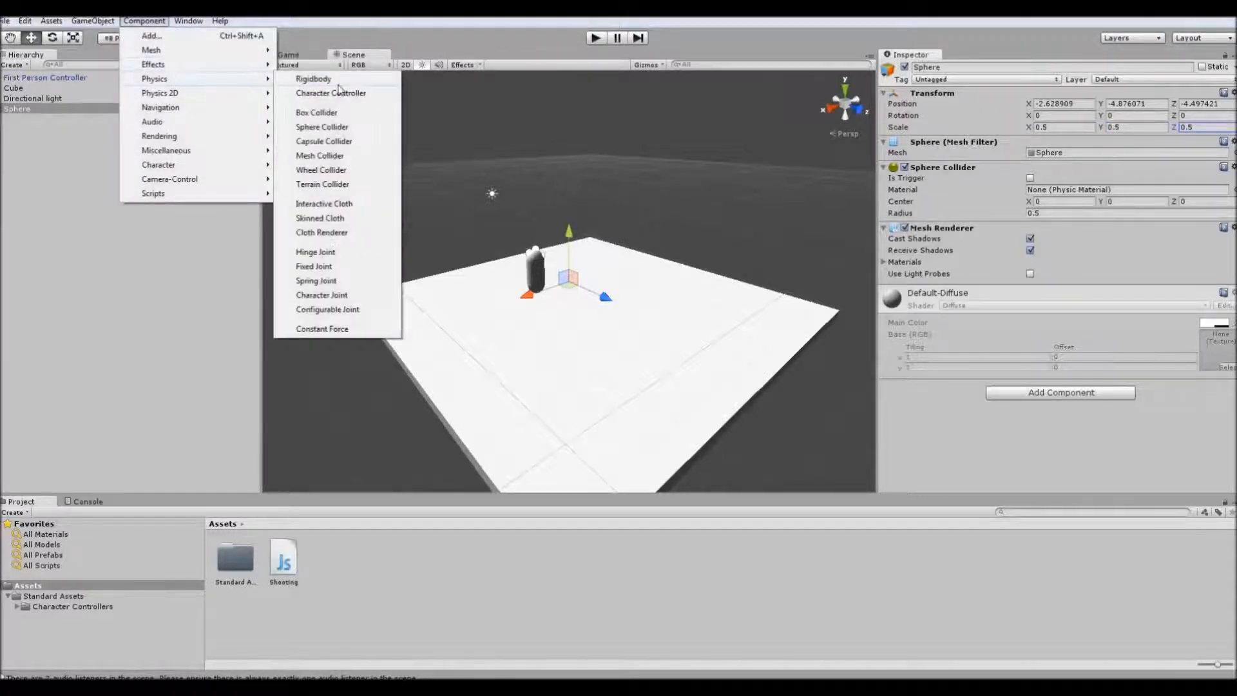
pyautogui.click(312, 79)
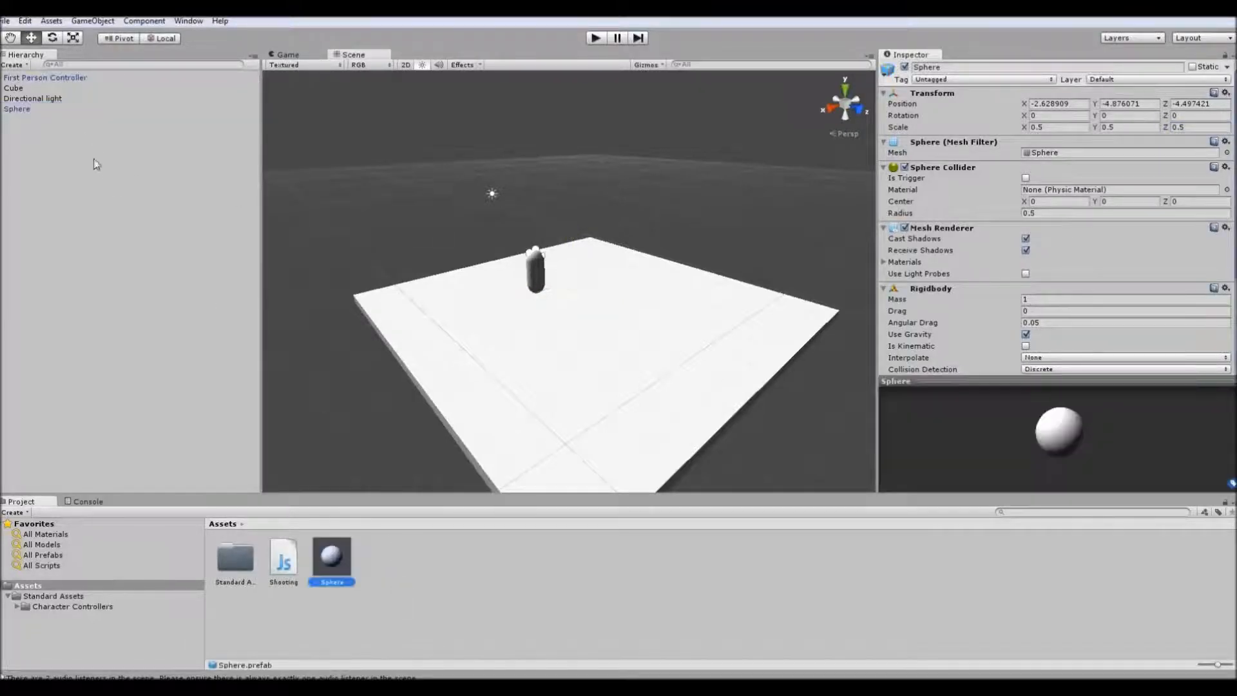
pyautogui.click(19, 108)
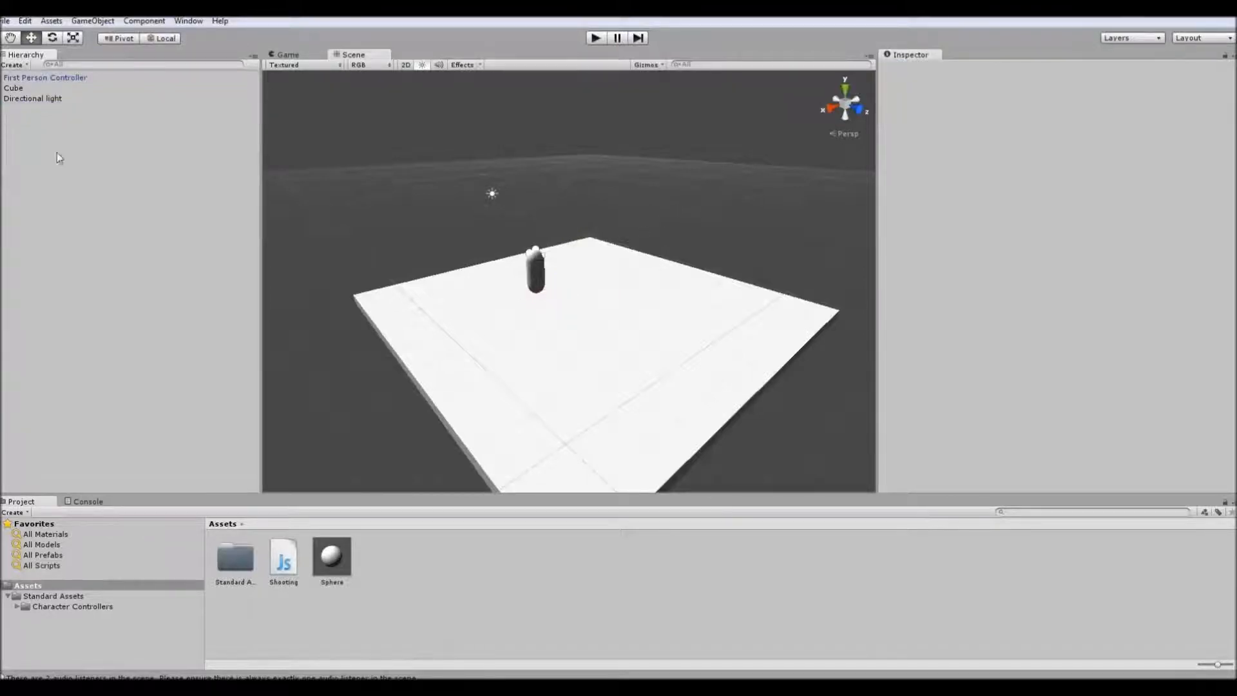
# Assign the Sphere prefab as The Bullet and set the Shooting speed to 100.
pyautogui.click(46, 78)
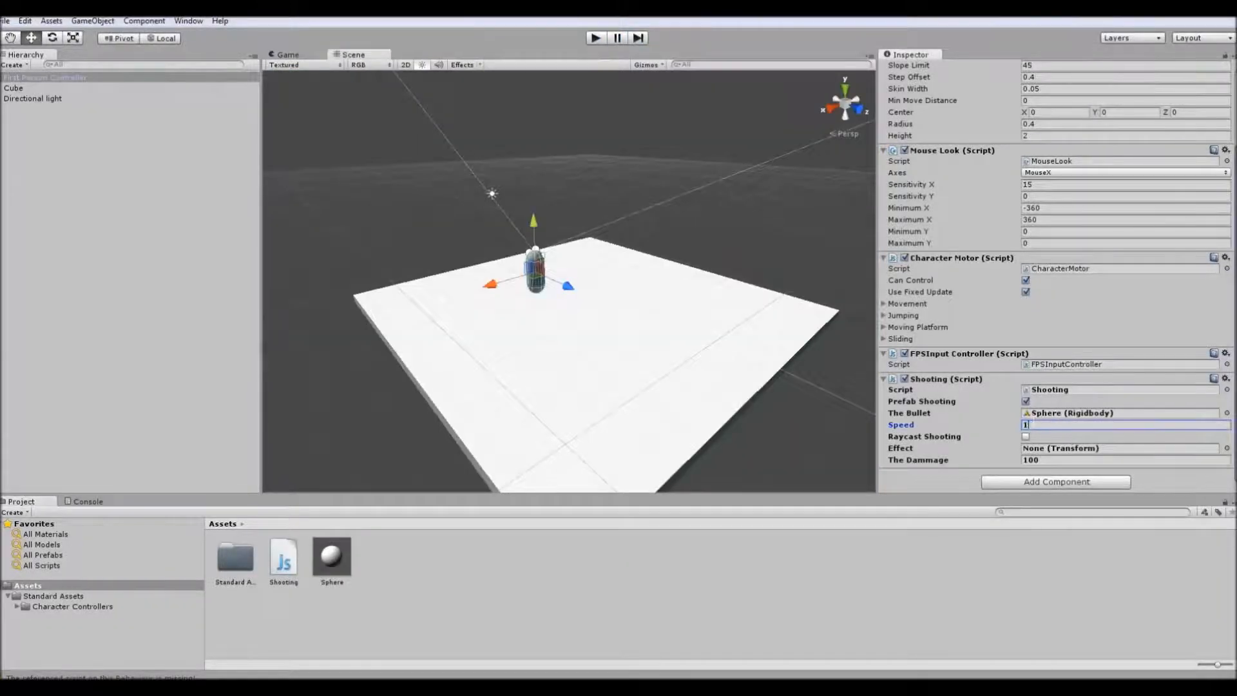
pyautogui.write('100')
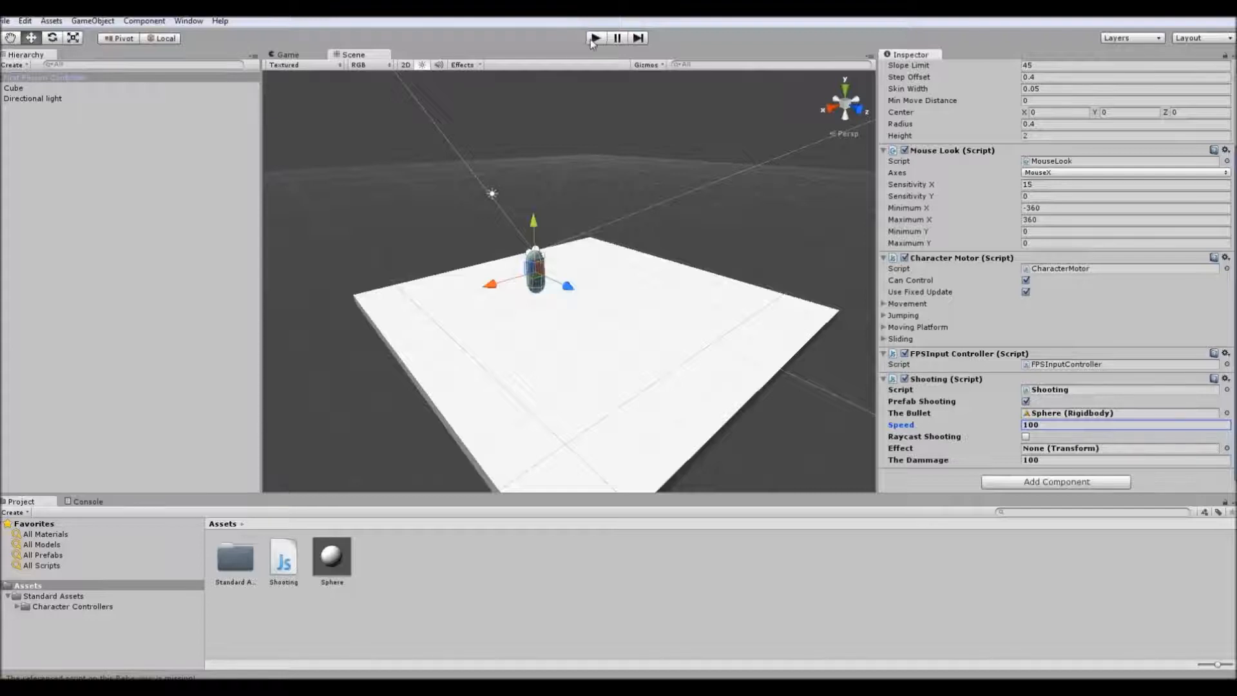
# Play-test firing the sphere, then view the Shooting.js source code.
pyautogui.click(596, 36)
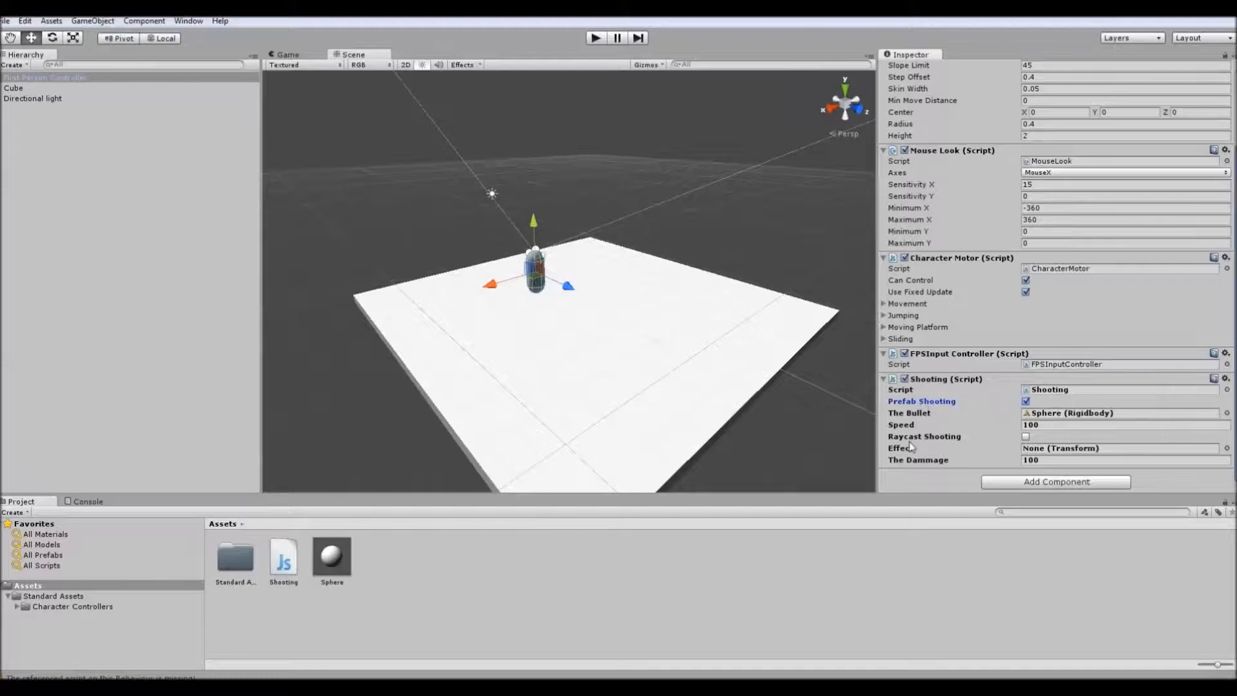
pyautogui.click(284, 557)
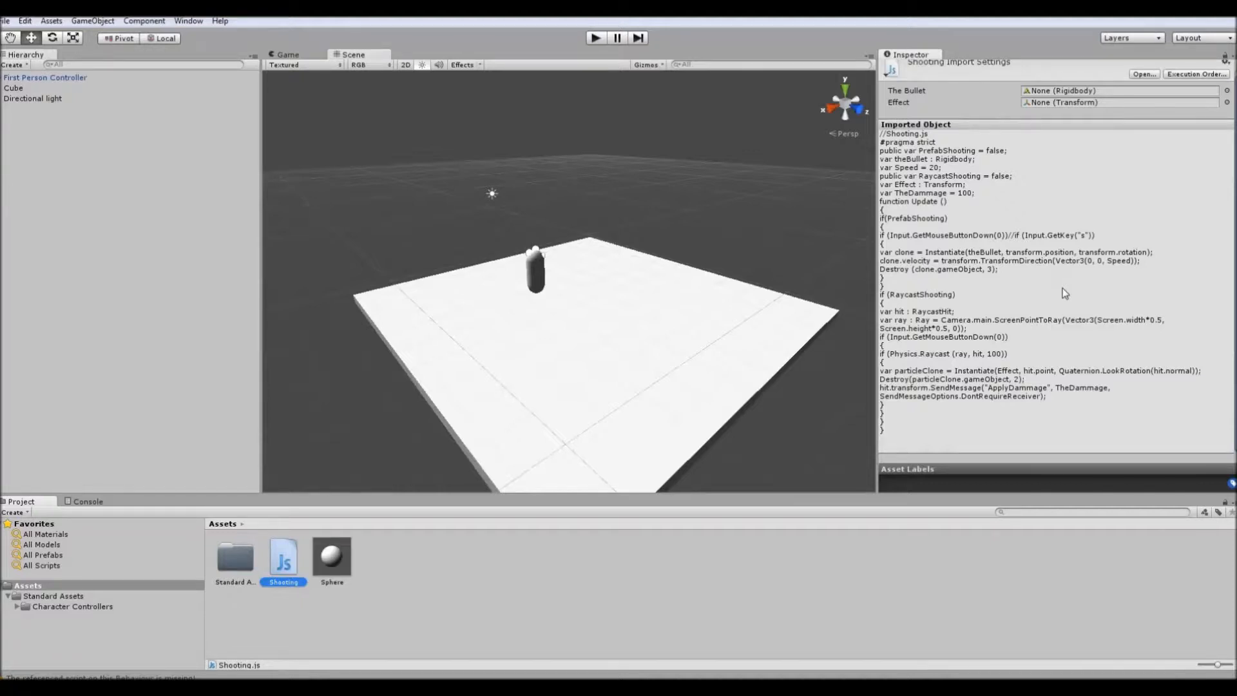
pyautogui.moveTo(1050, 281)
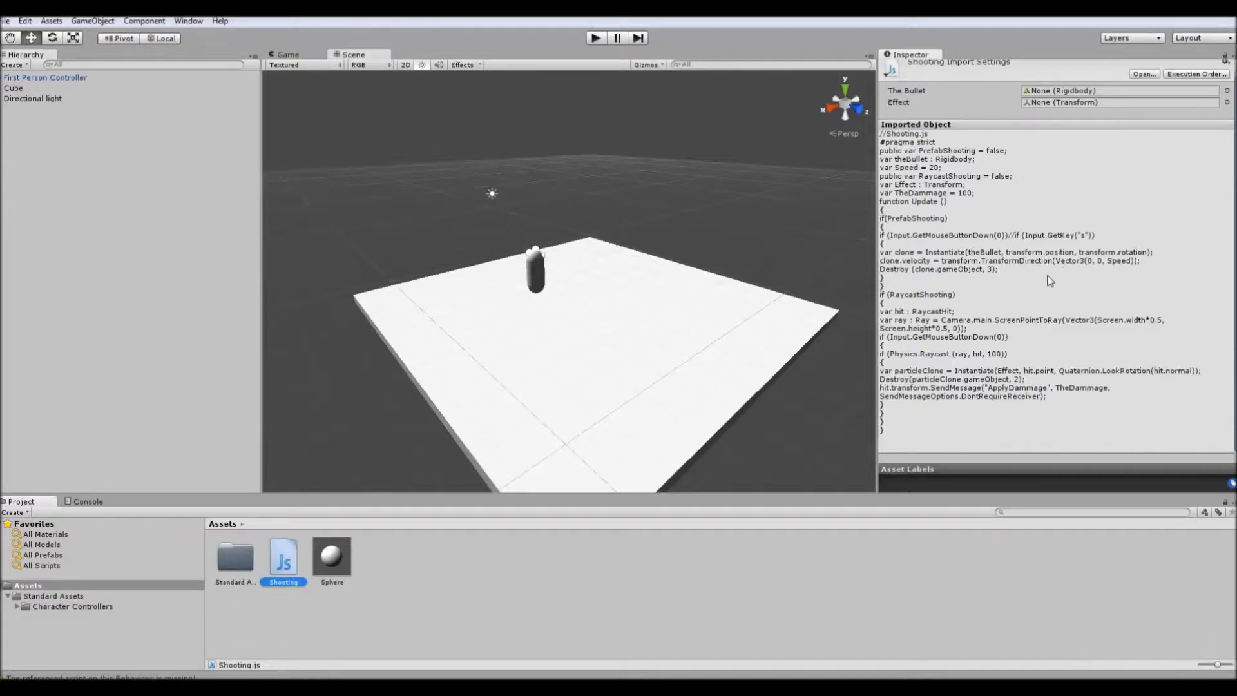
# Review the Sphere prefab's Rigidbody, then return to the First Person Controller's Shooting settings.
pyautogui.click(332, 557)
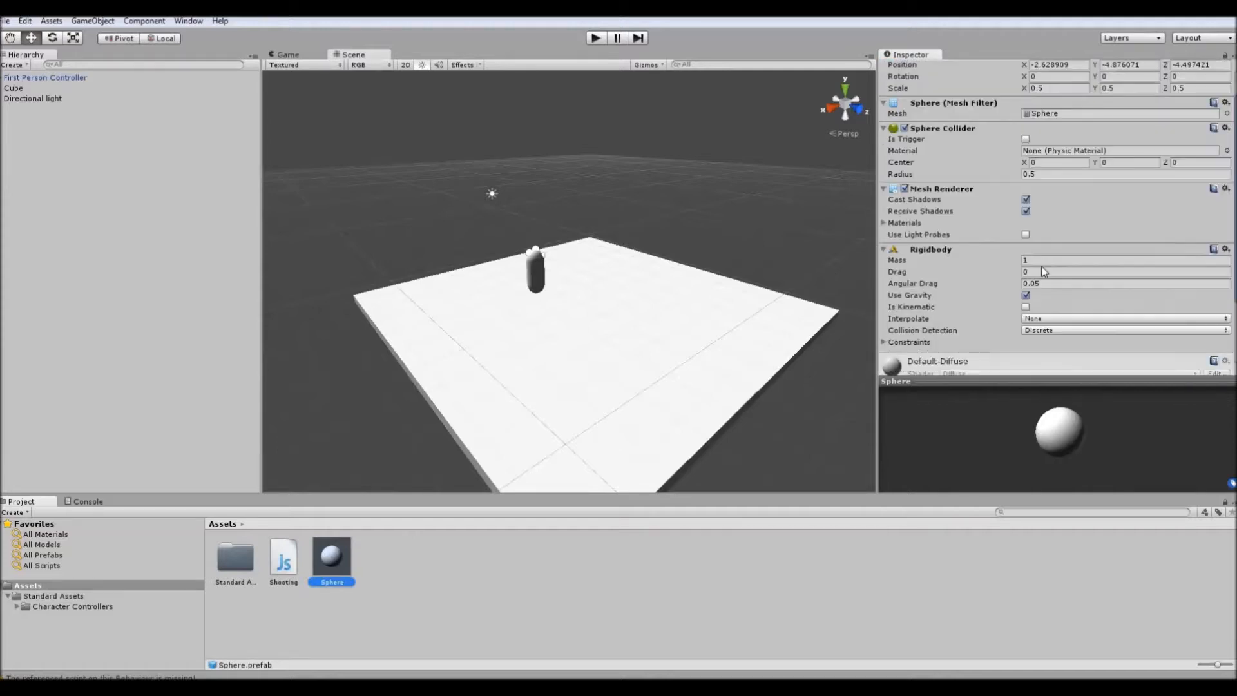
pyautogui.click(45, 77)
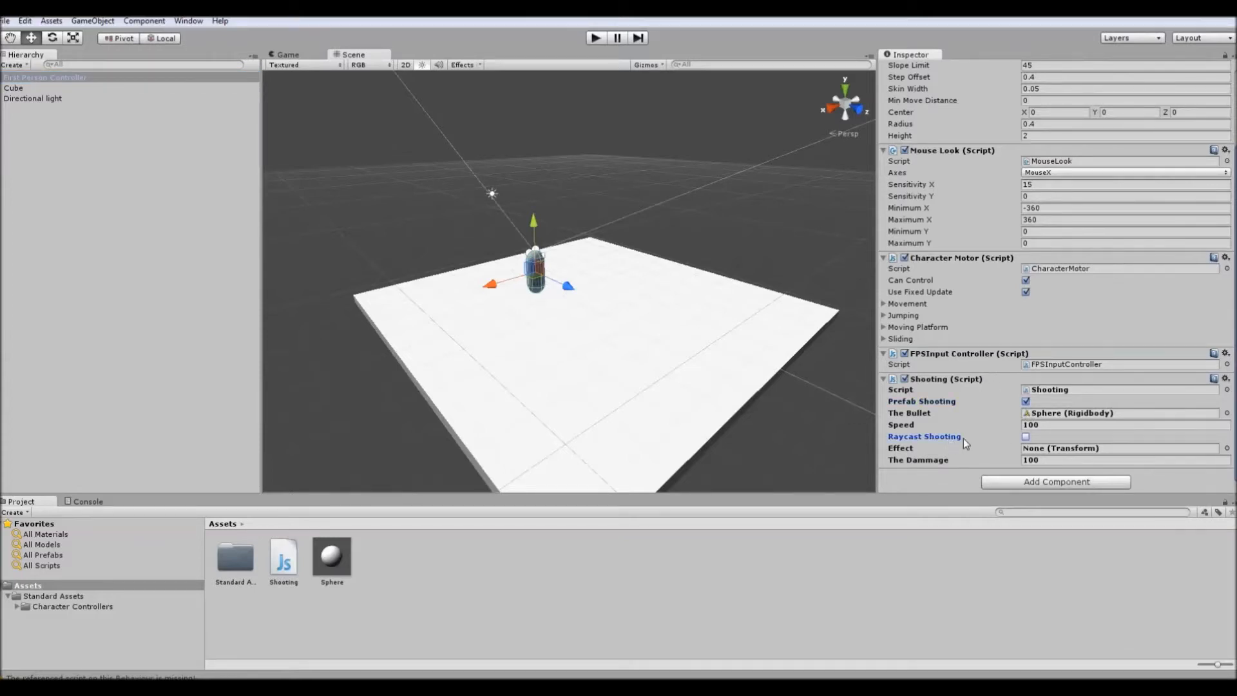
pyautogui.moveTo(845, 264)
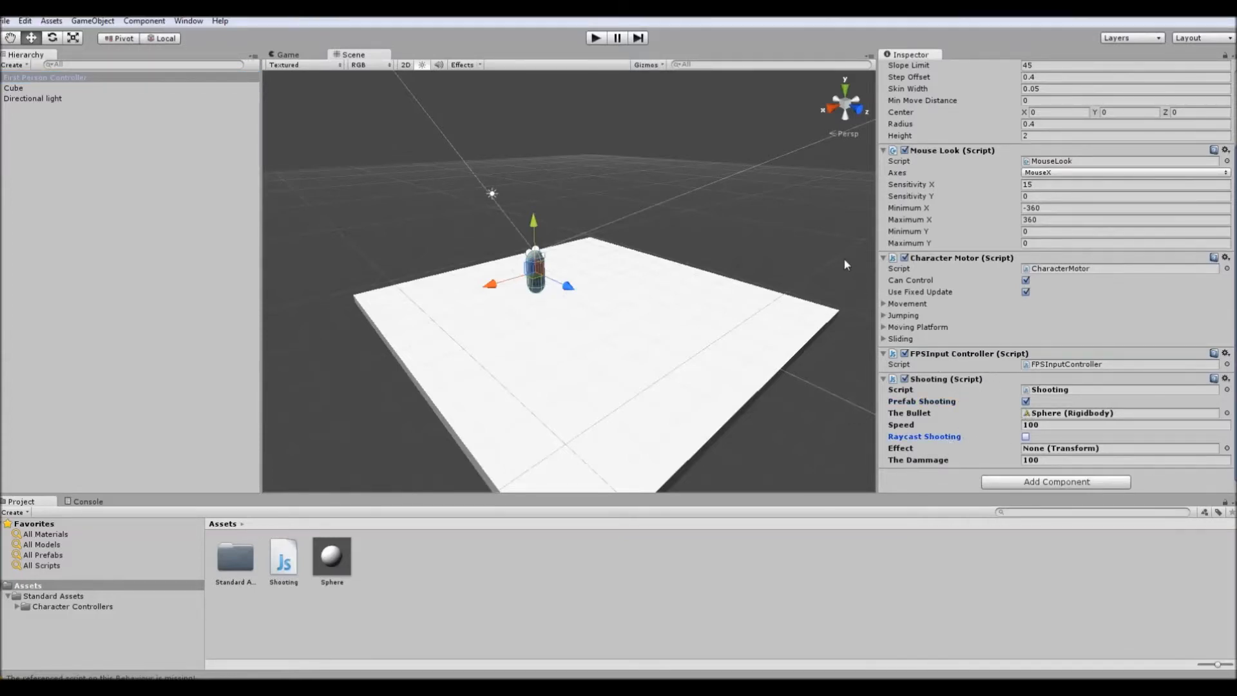